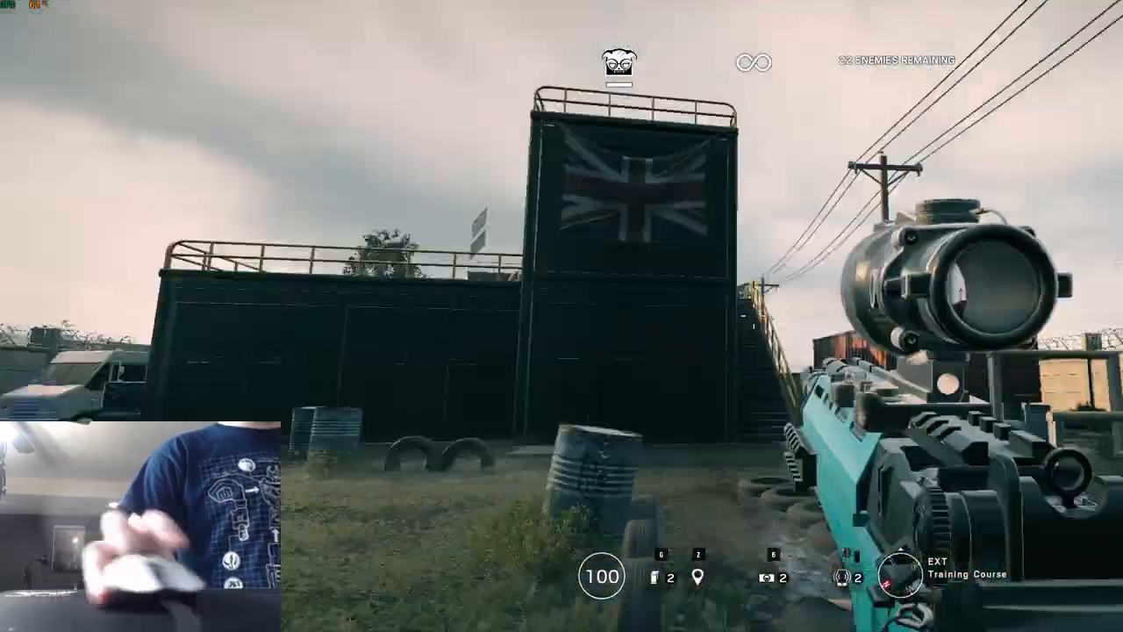
{"action": "mouse_move", "coordinate": [561, 316]}
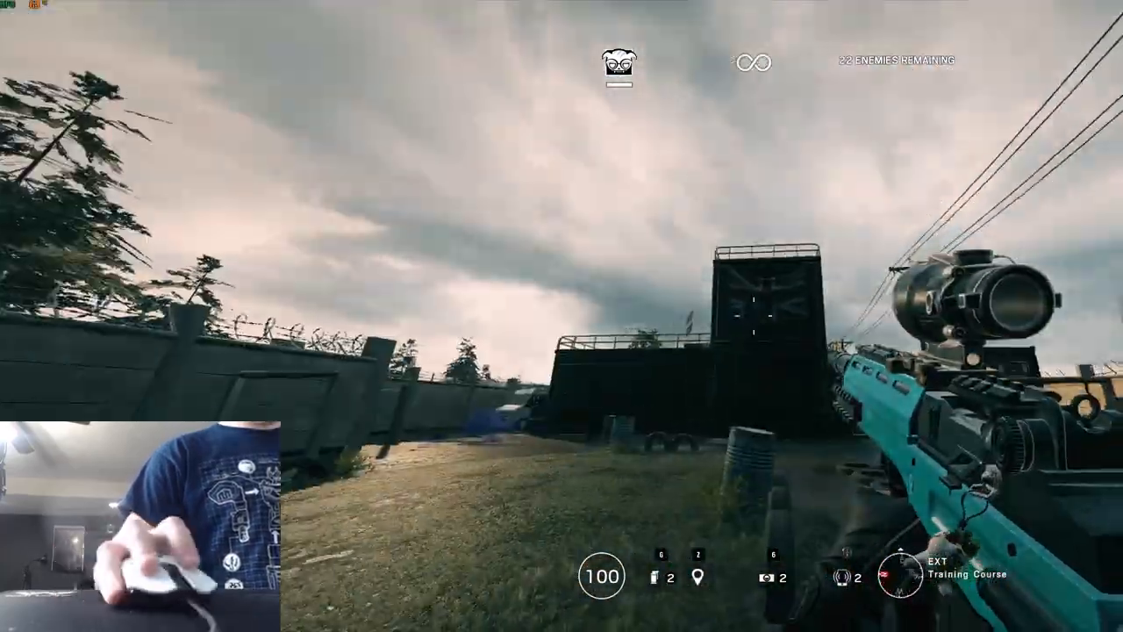